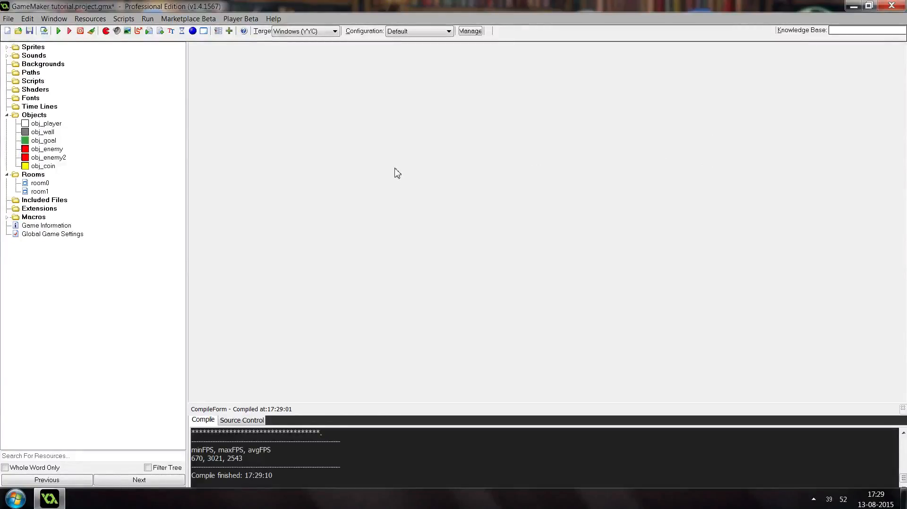
{"action": "mouse_move", "coordinate": [169, 96]}
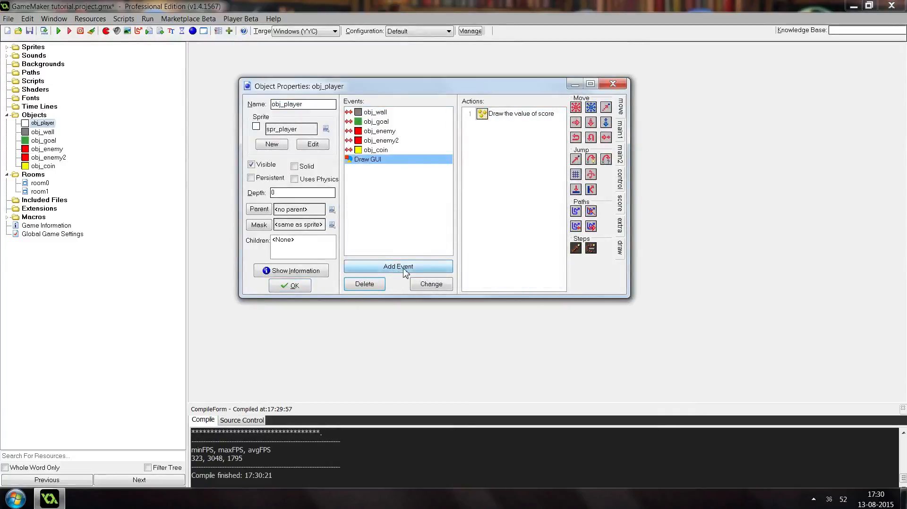
- View room0's settings beside obj_player, confirming the room speed is 30
{"action": "left_click", "coordinate": [397, 266]}
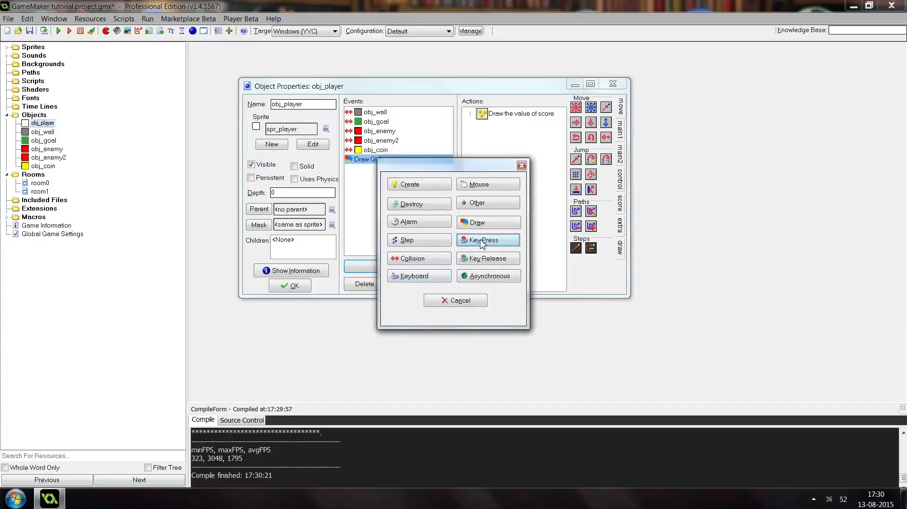
{"action": "mouse_move", "coordinate": [423, 288]}
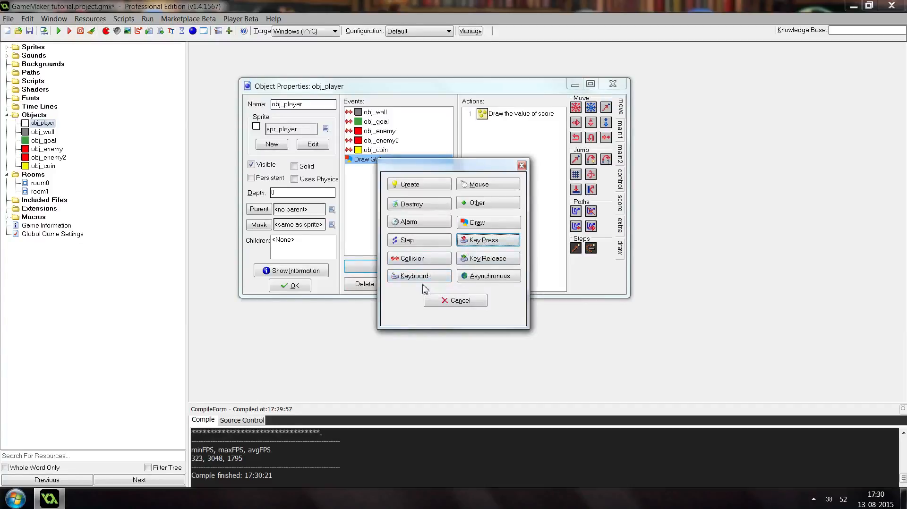
{"action": "mouse_move", "coordinate": [410, 300]}
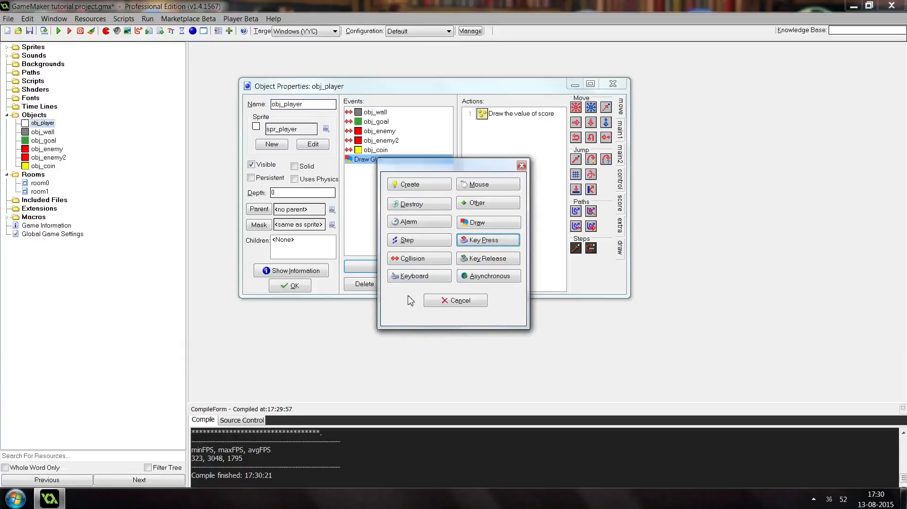
{"action": "left_click", "coordinate": [454, 301]}
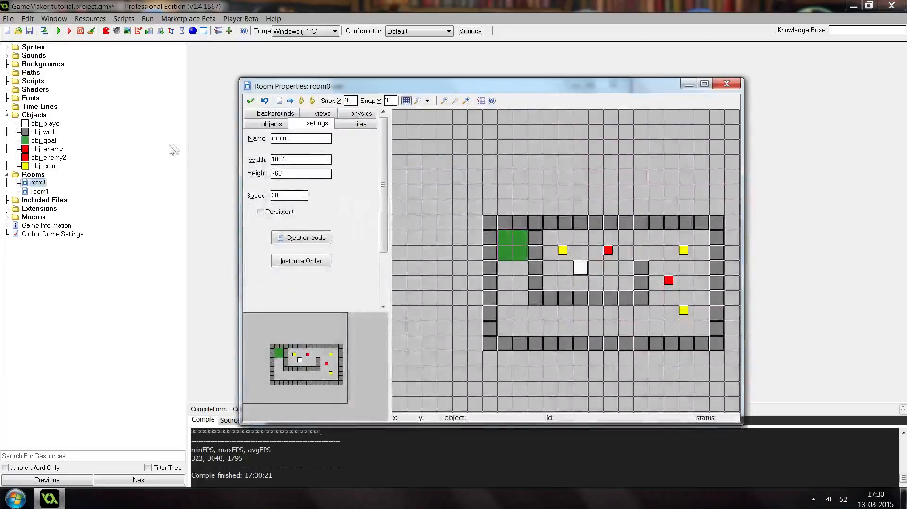
{"action": "left_click", "coordinate": [290, 195]}
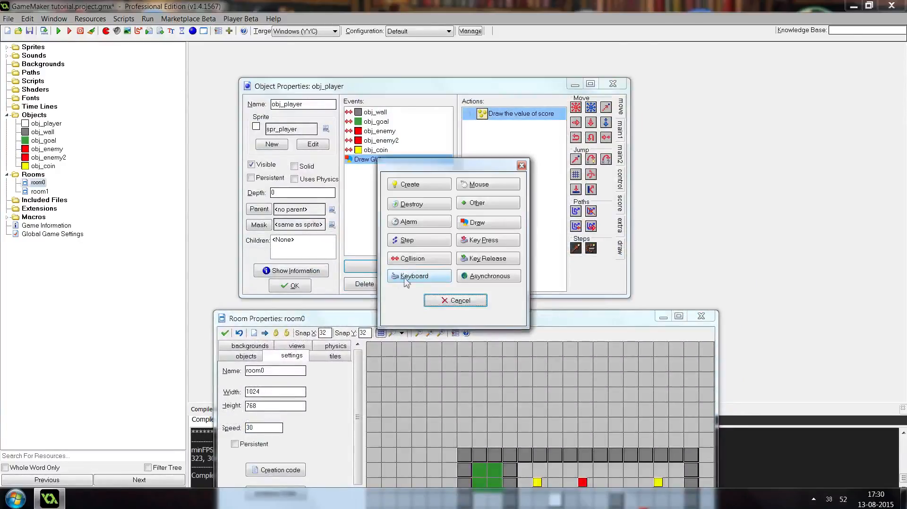
{"action": "left_click", "coordinate": [455, 300]}
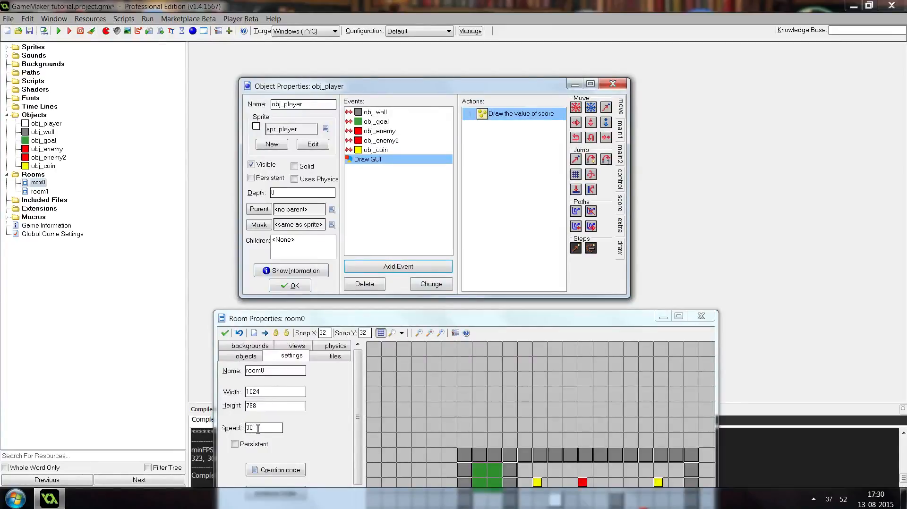
{"action": "type", "text": "5"}
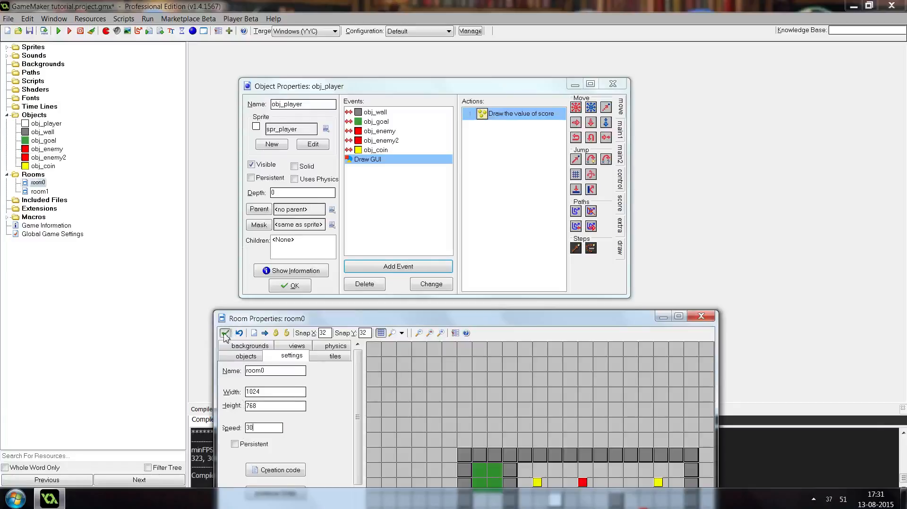
- Add a Left key event to obj_player with a relative Jump to Position of (-4, 0)
{"action": "left_click", "coordinate": [398, 266]}
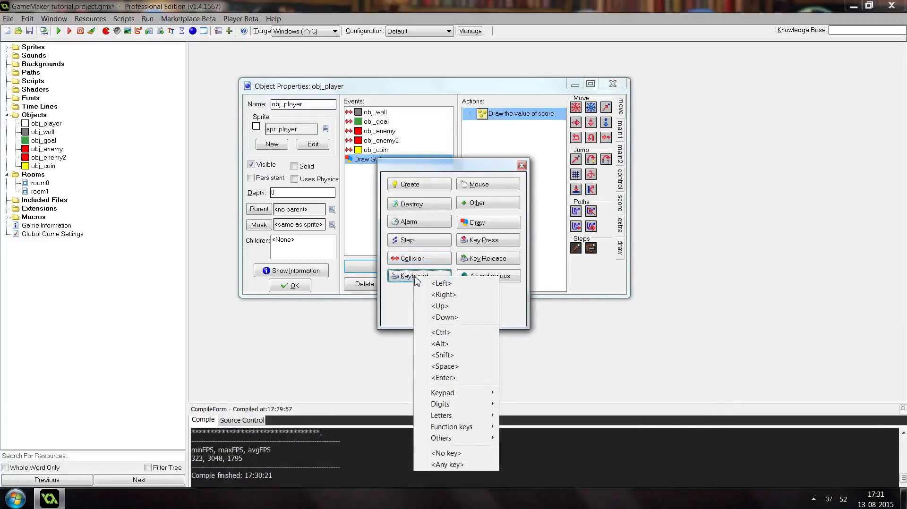
{"action": "mouse_move", "coordinate": [440, 284]}
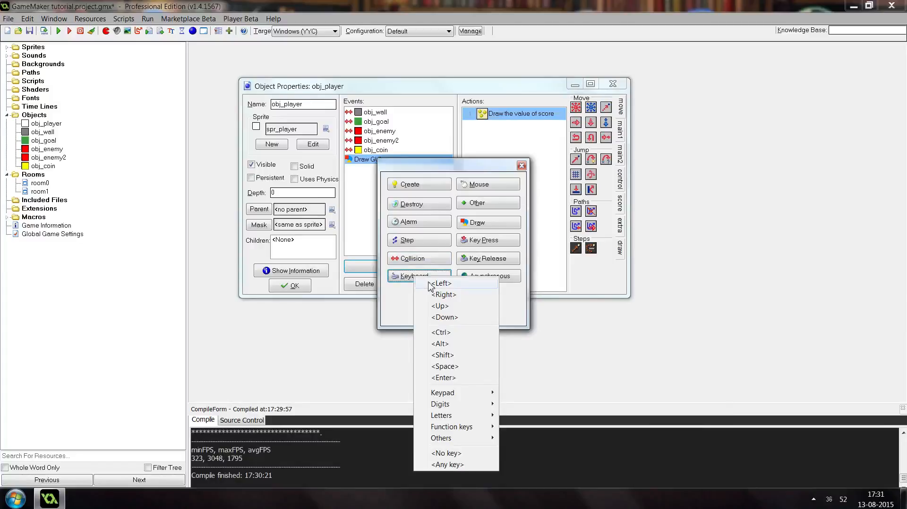
{"action": "left_click", "coordinate": [441, 283]}
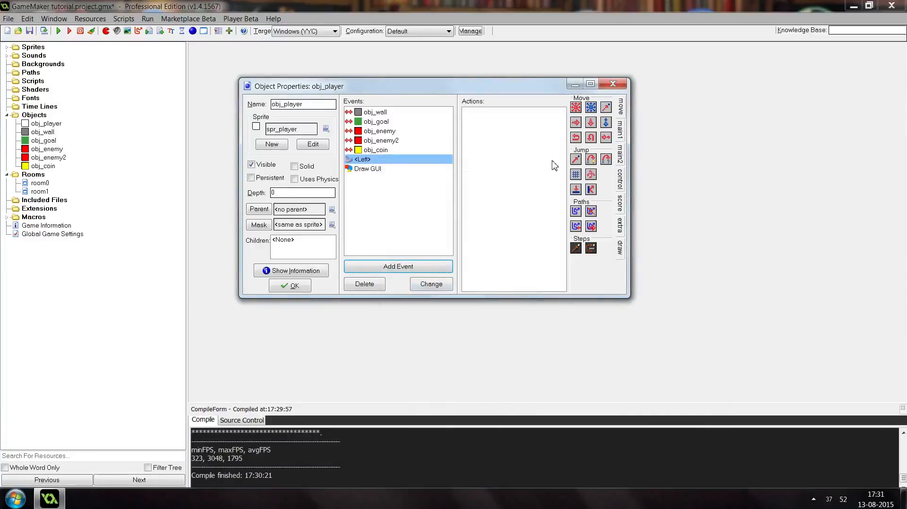
{"action": "mouse_move", "coordinate": [575, 160]}
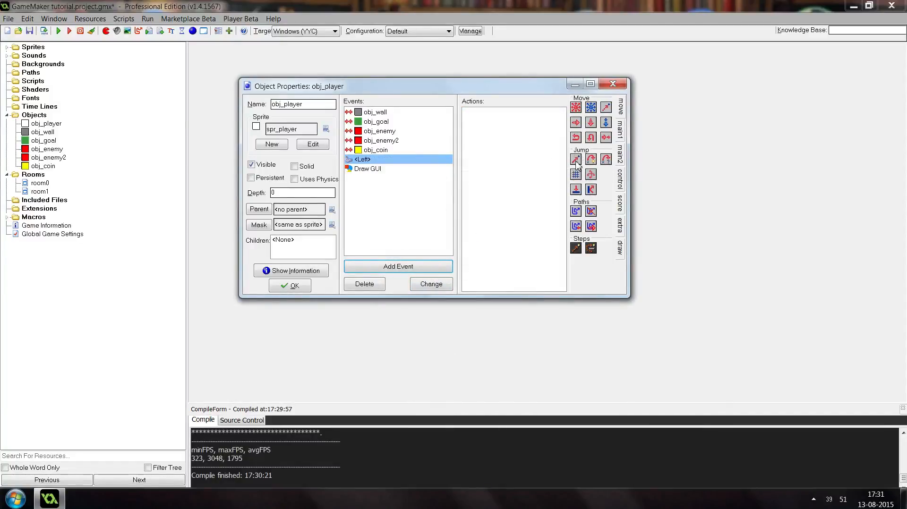
{"action": "mouse_move", "coordinate": [559, 169]}
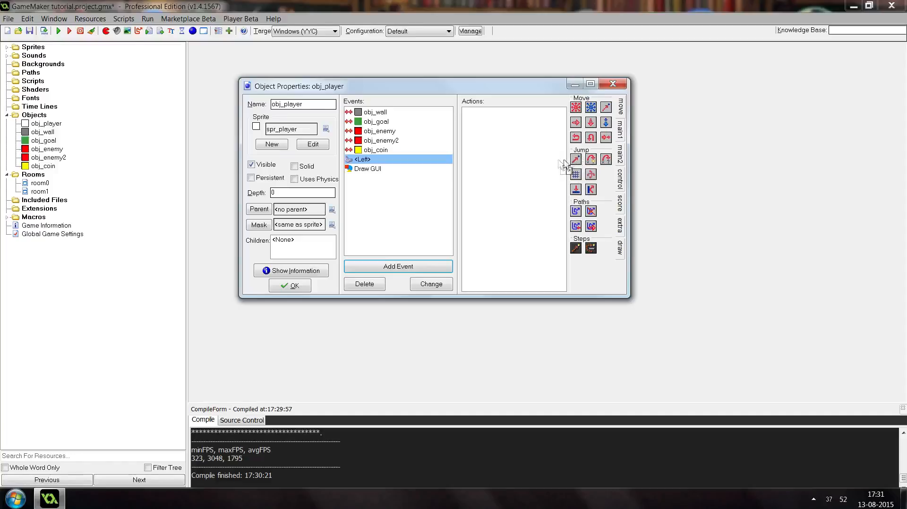
{"action": "left_click", "coordinate": [574, 159]}
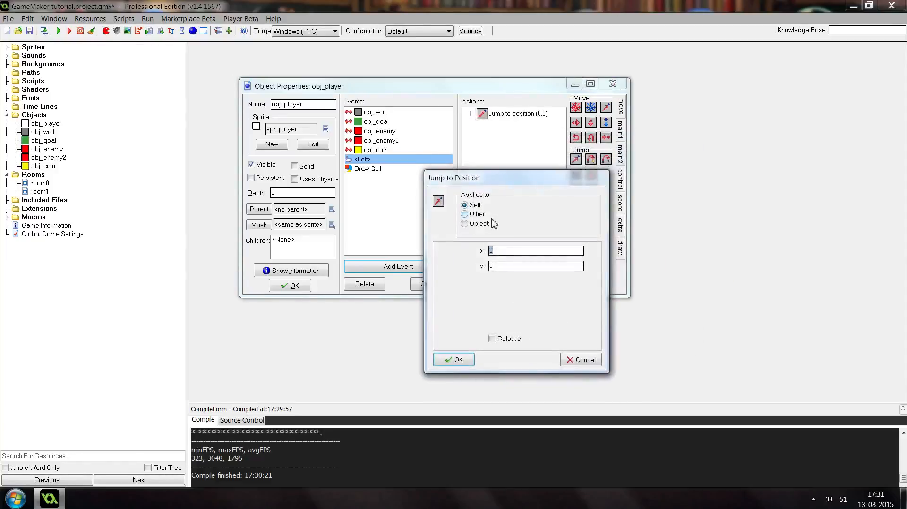
{"action": "mouse_move", "coordinate": [492, 223]}
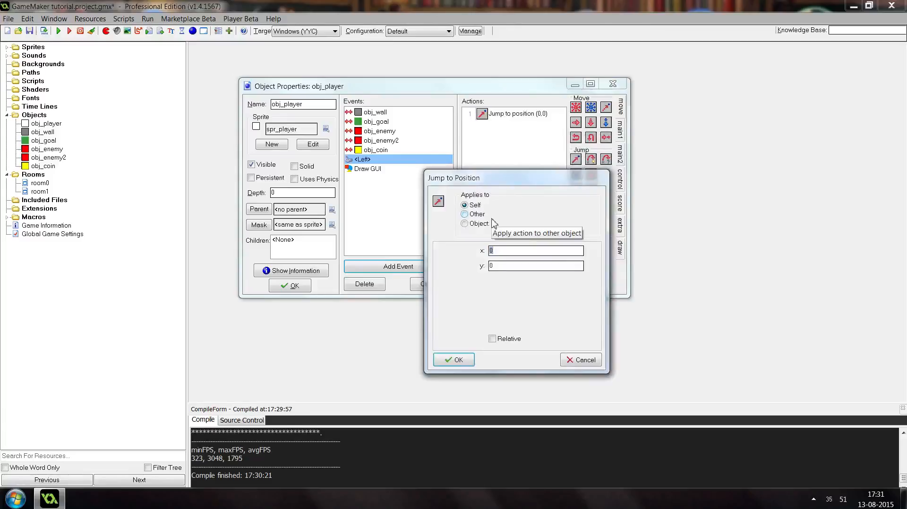
{"action": "mouse_move", "coordinate": [514, 347]}
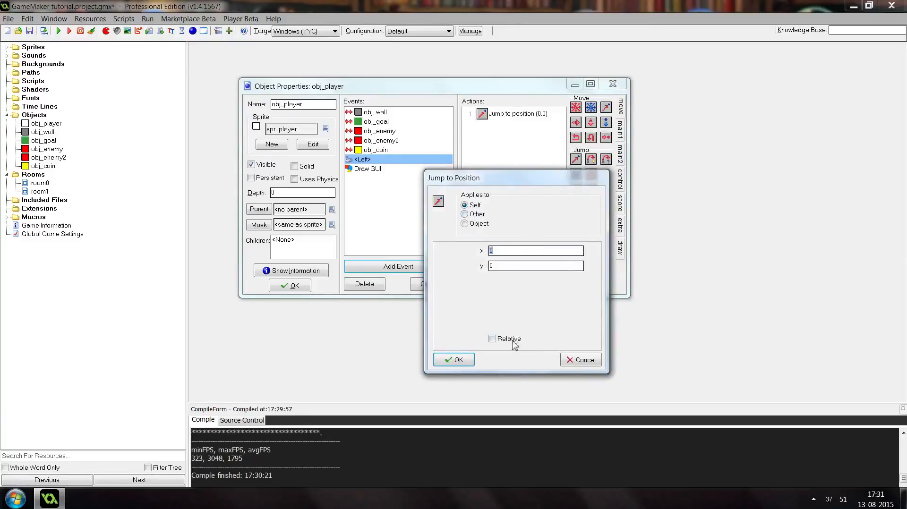
{"action": "left_click", "coordinate": [491, 339]}
{"action": "type", "text": "4"}
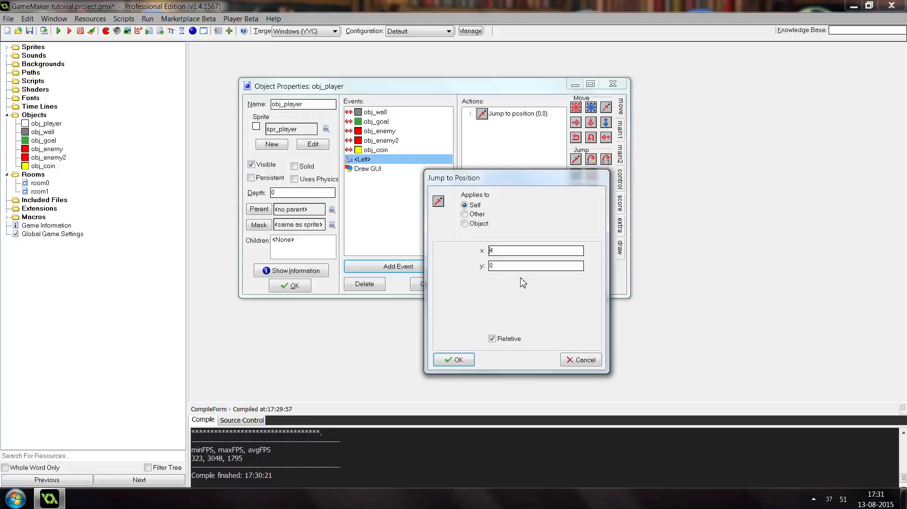
{"action": "mouse_move", "coordinate": [442, 248]}
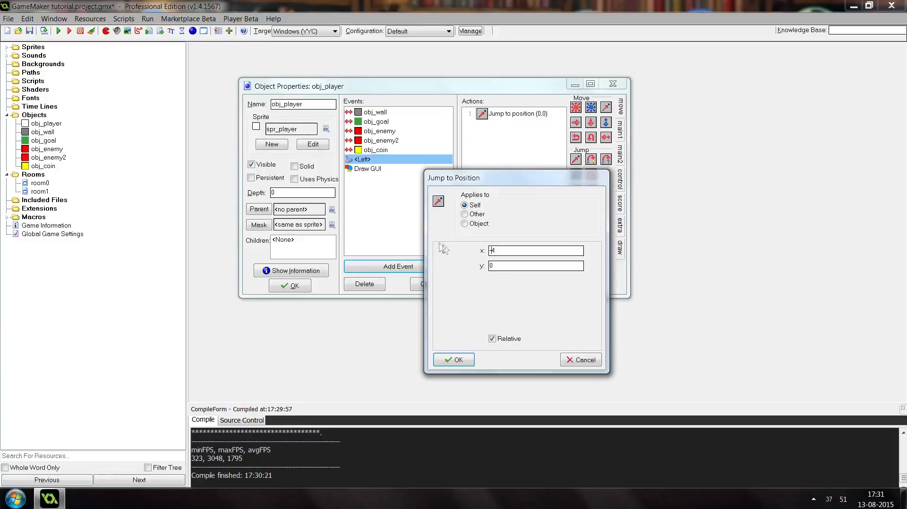
{"action": "left_click", "coordinate": [453, 360]}
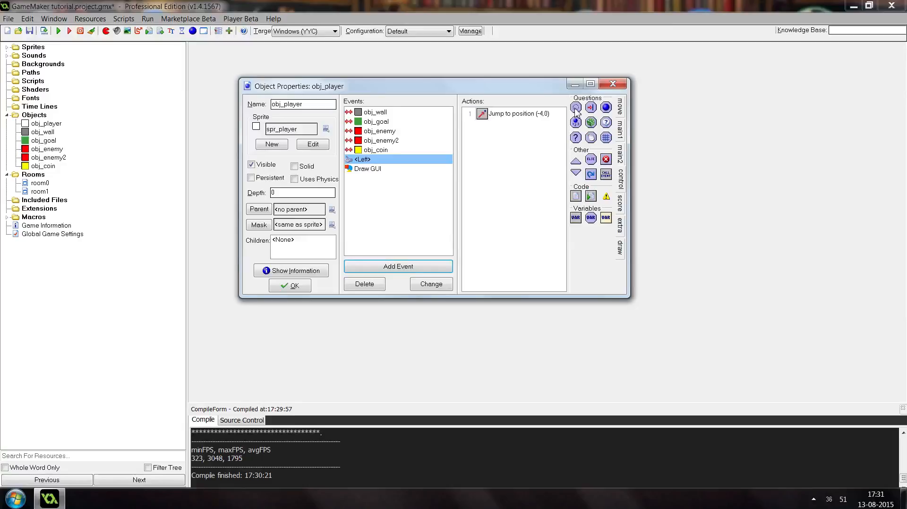
- Guard the Left jump with a relative collision-free check at (-4,0), marking the wall as solid
{"action": "left_click", "coordinate": [575, 107]}
{"action": "type", "text": "-4"}
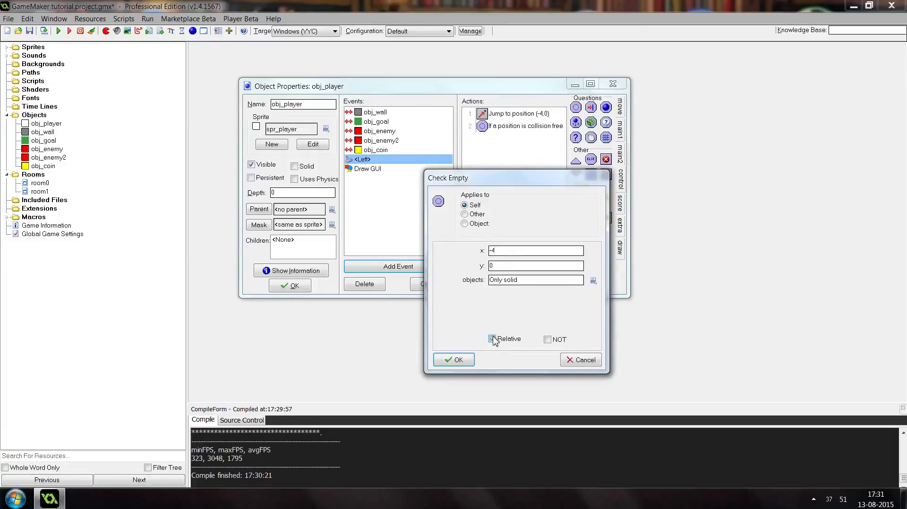
{"action": "left_click", "coordinate": [491, 339]}
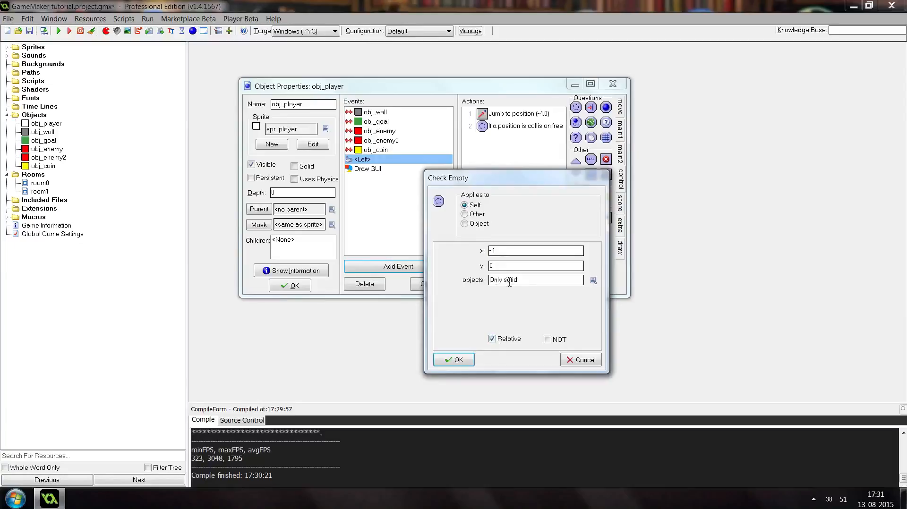
{"action": "mouse_move", "coordinate": [545, 312]}
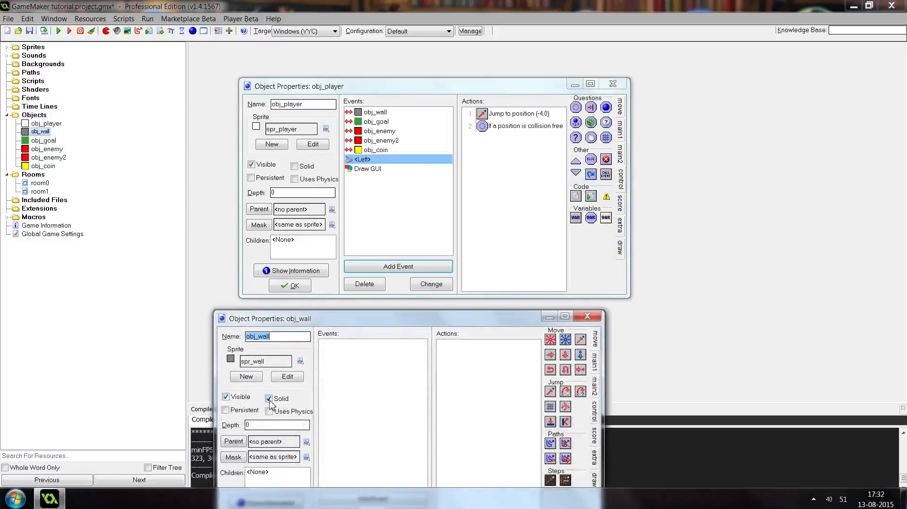
{"action": "left_click", "coordinate": [587, 316]}
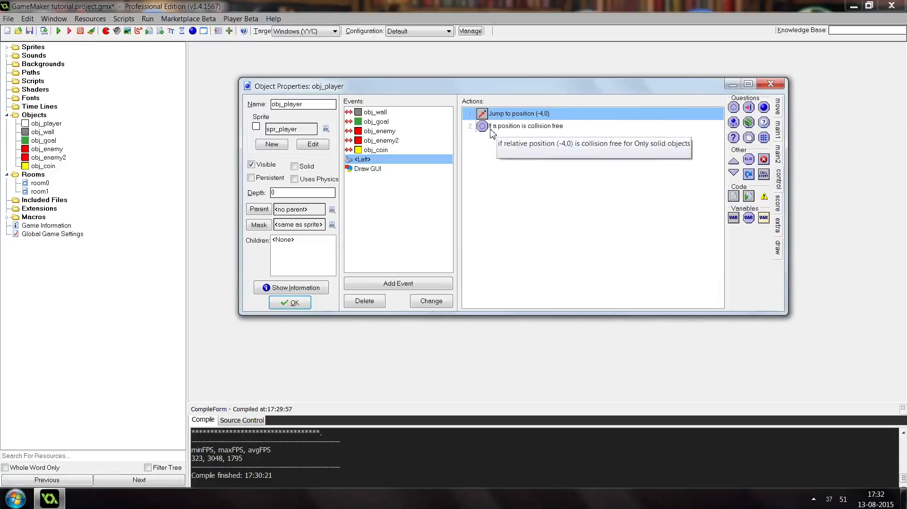
{"action": "mouse_move", "coordinate": [542, 134]}
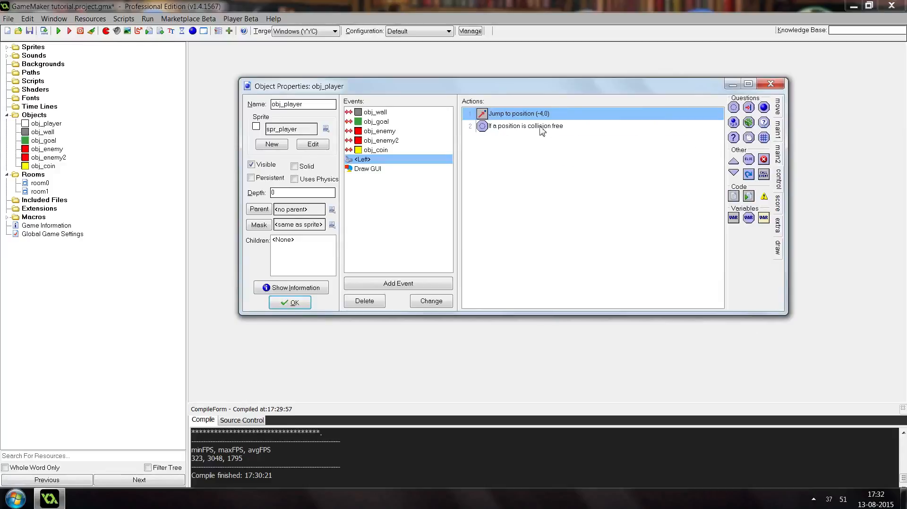
{"action": "mouse_move", "coordinate": [545, 136]}
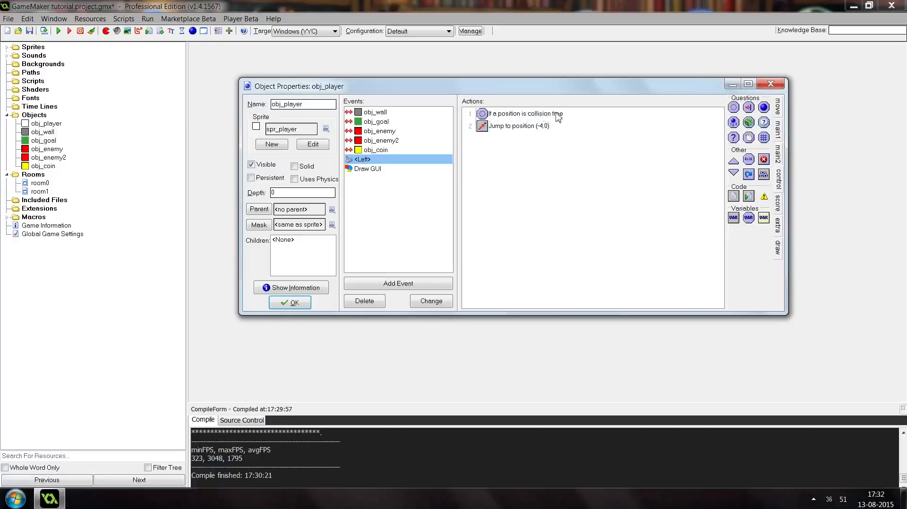
{"action": "mouse_move", "coordinate": [538, 121]}
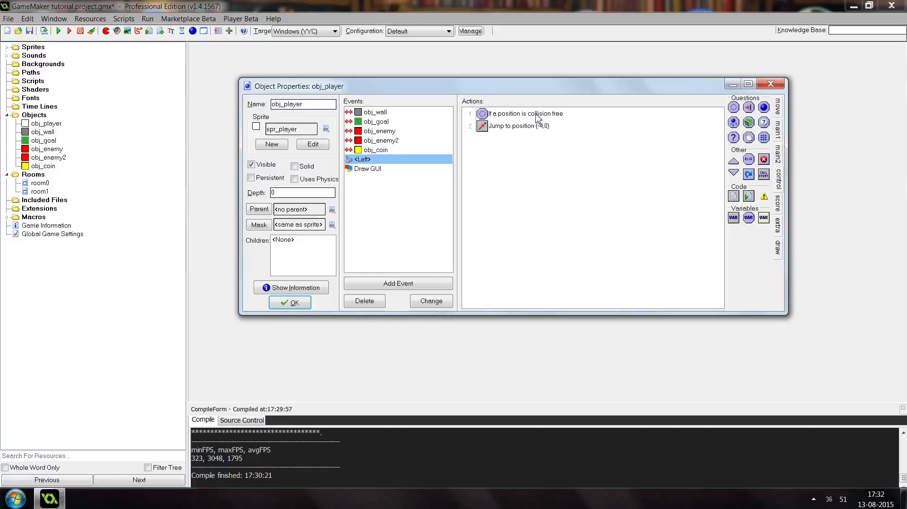
{"action": "mouse_move", "coordinate": [541, 133]}
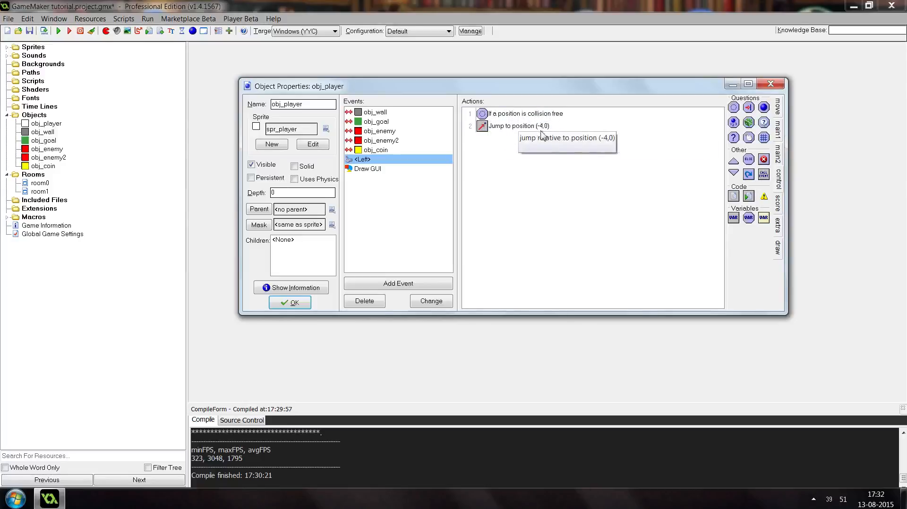
{"action": "mouse_move", "coordinate": [535, 144]}
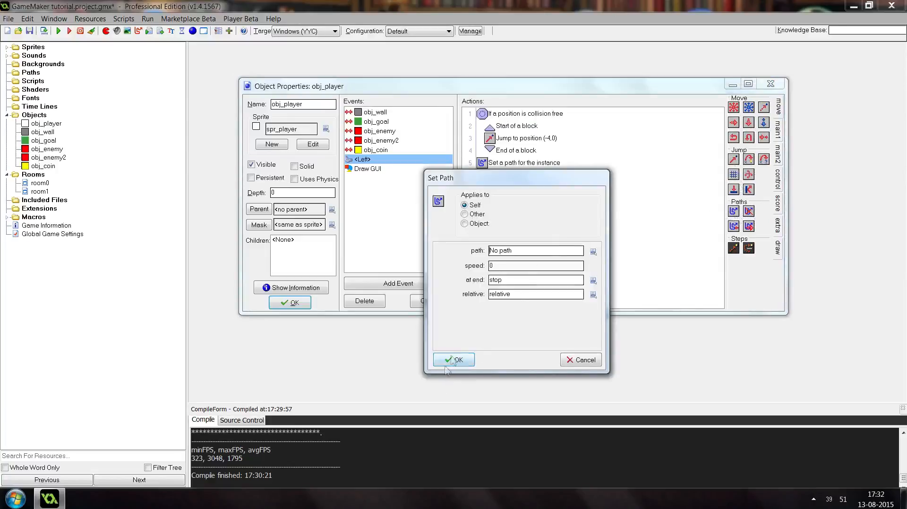
{"action": "left_click", "coordinate": [453, 360]}
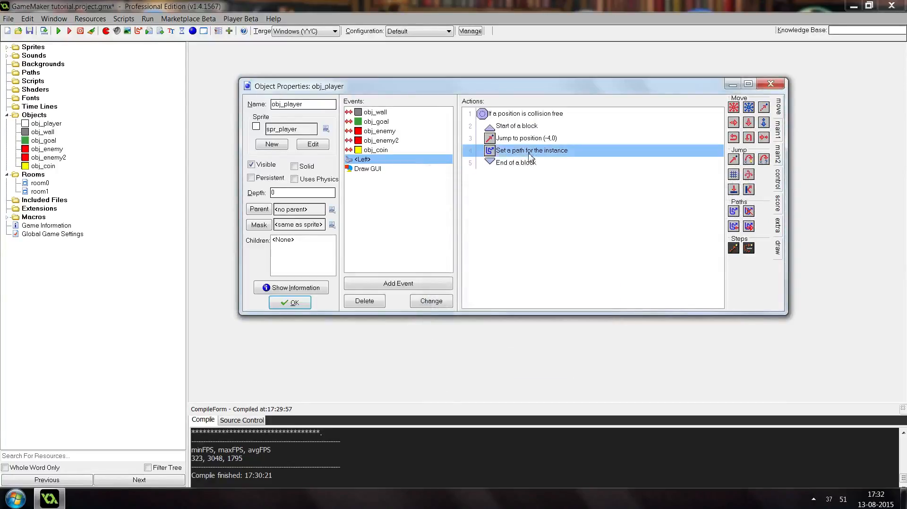
{"action": "mouse_move", "coordinate": [520, 159]}
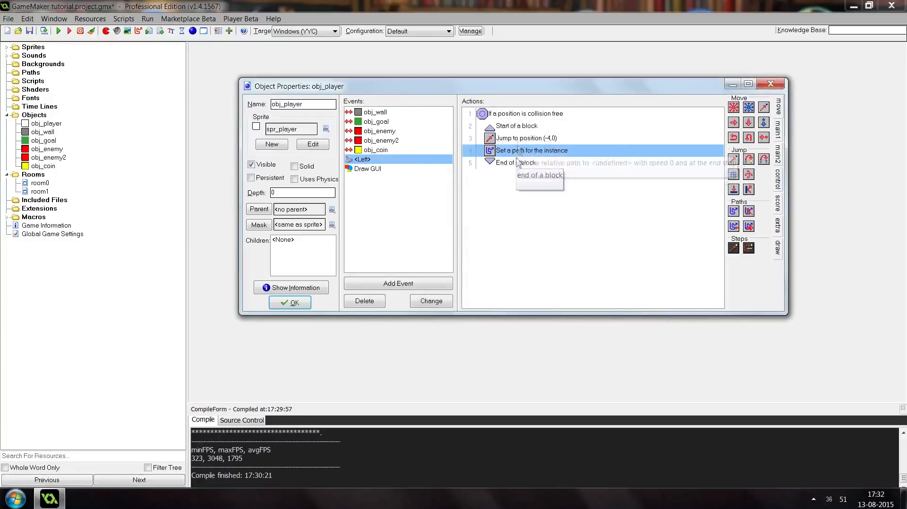
{"action": "mouse_move", "coordinate": [526, 285]}
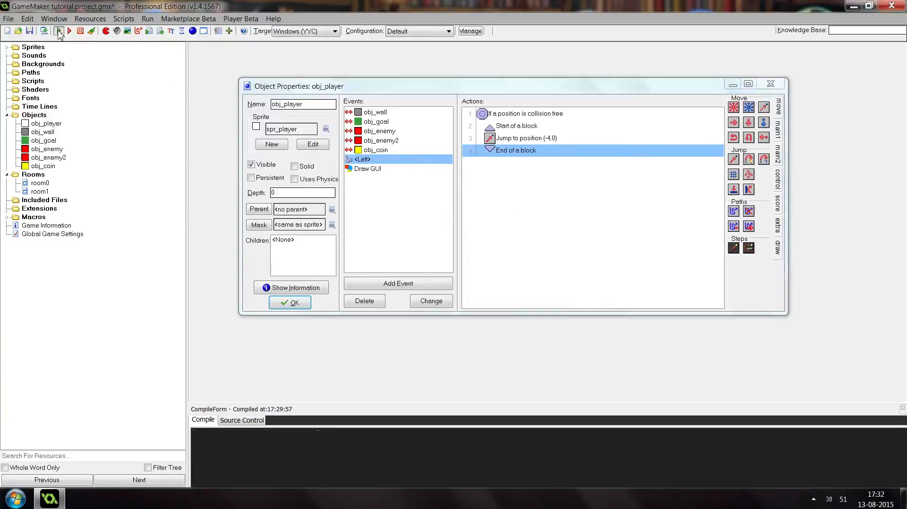
- Run the game to compile and test the Left movement
{"action": "left_click", "coordinate": [57, 30]}
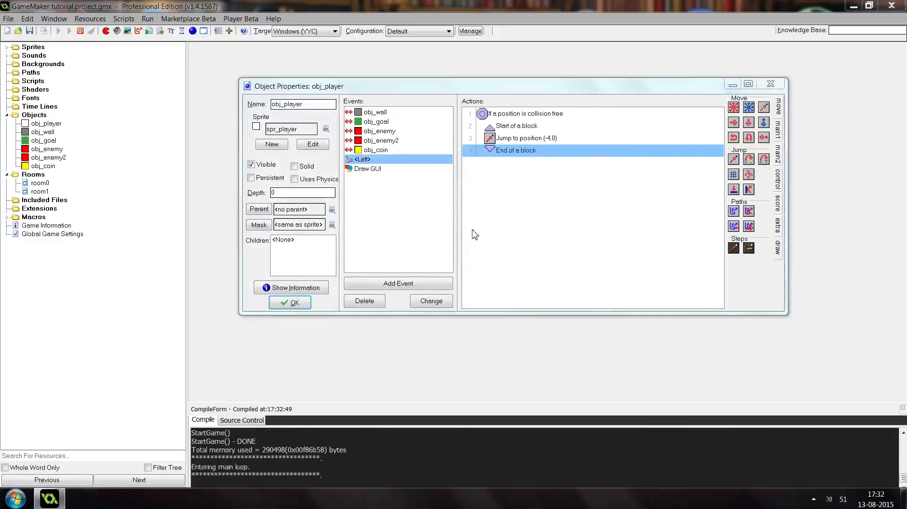
{"action": "left_click", "coordinate": [66, 31]}
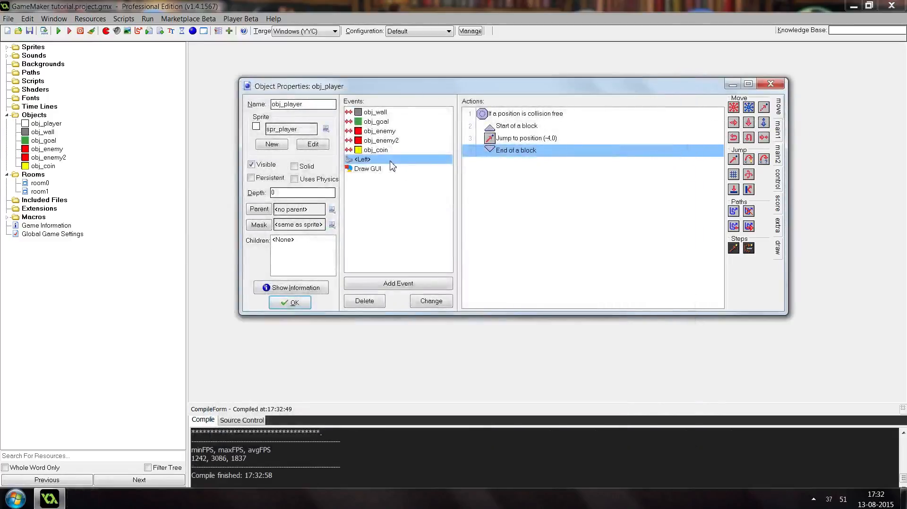
- Duplicate the Left event as Right and Up events, editing them to (4,0) and (0,-4)
{"action": "left_click", "coordinate": [398, 283]}
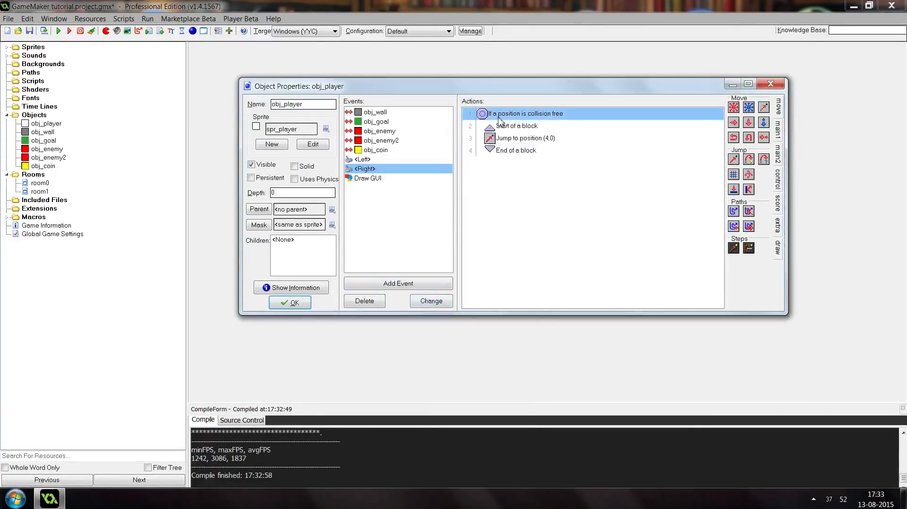
{"action": "double_click", "coordinate": [525, 114]}
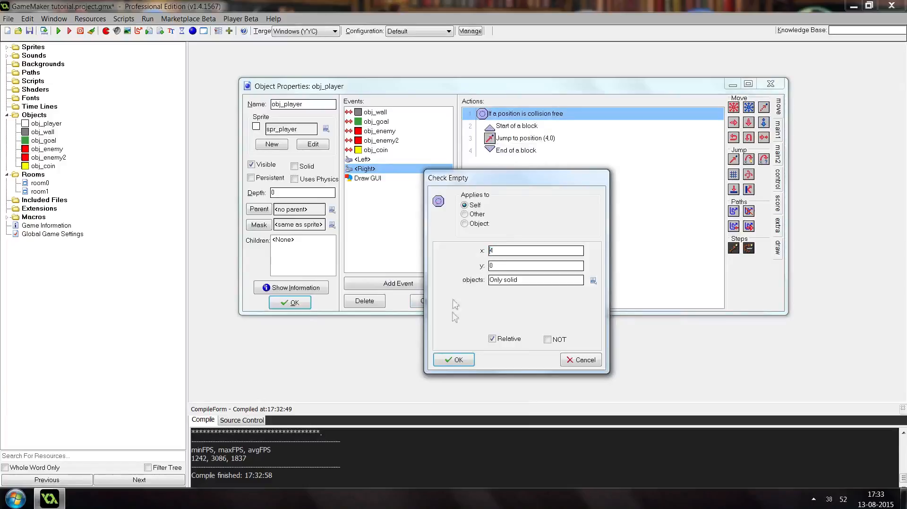
{"action": "right_click", "coordinate": [364, 169]}
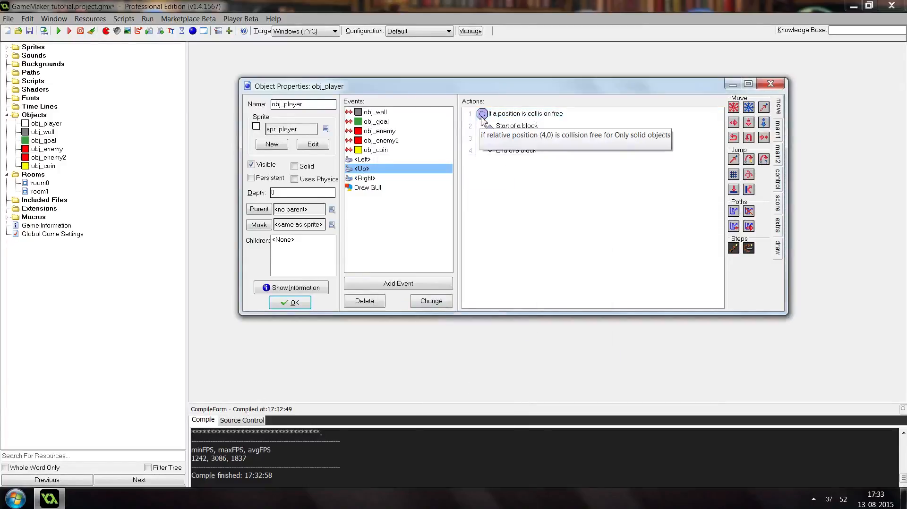
{"action": "double_click", "coordinate": [524, 113]}
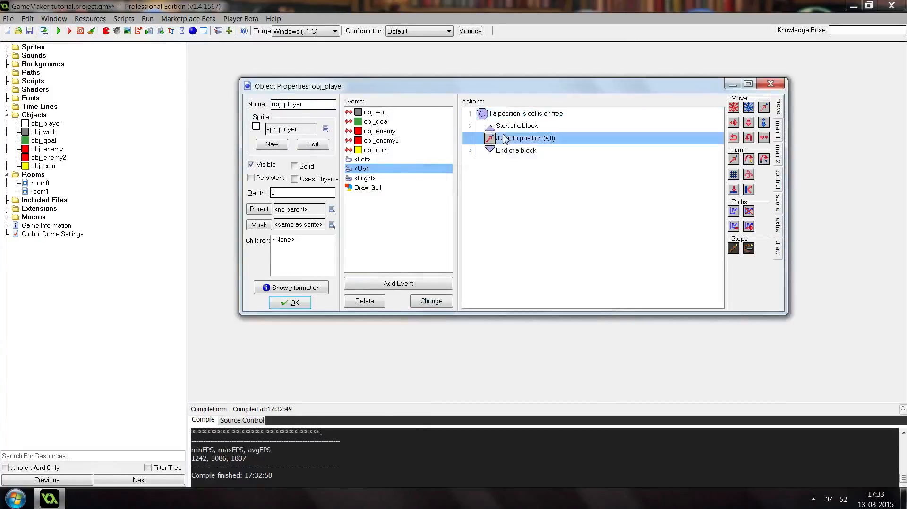
{"action": "double_click", "coordinate": [516, 138]}
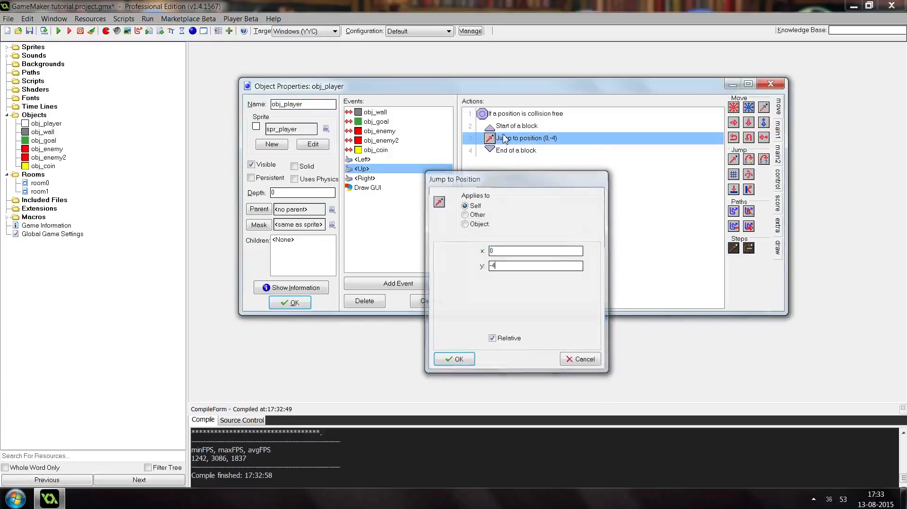
- Duplicate the Up event as a Down key event jumping to relative (0,4)
{"action": "right_click", "coordinate": [360, 169]}
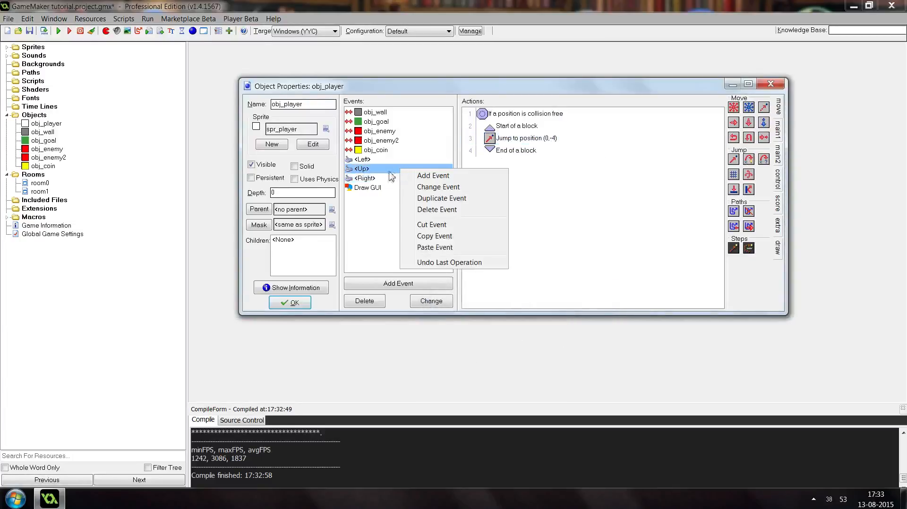
{"action": "left_click", "coordinate": [433, 176]}
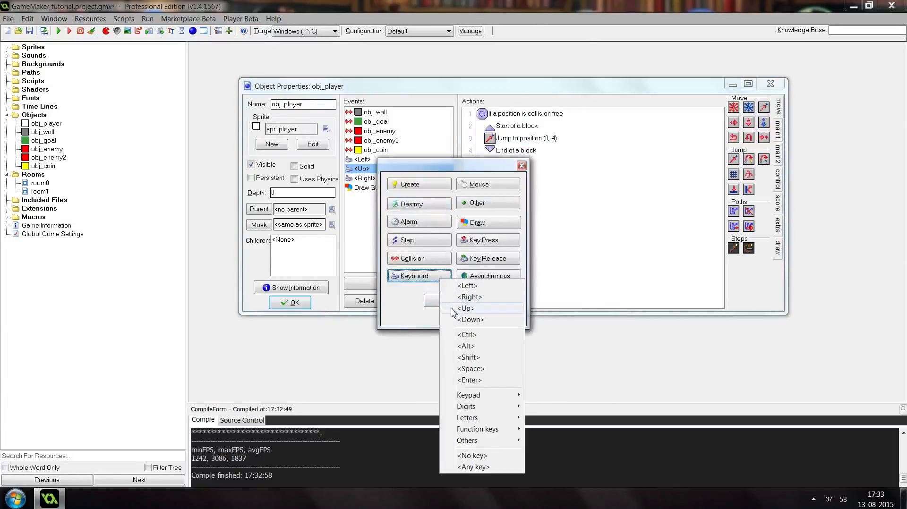
{"action": "left_click", "coordinate": [471, 319]}
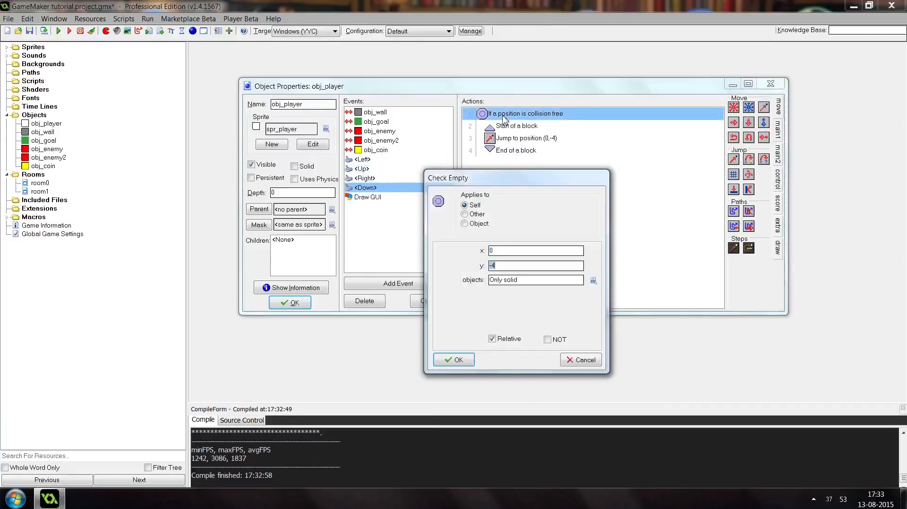
{"action": "left_click", "coordinate": [453, 360]}
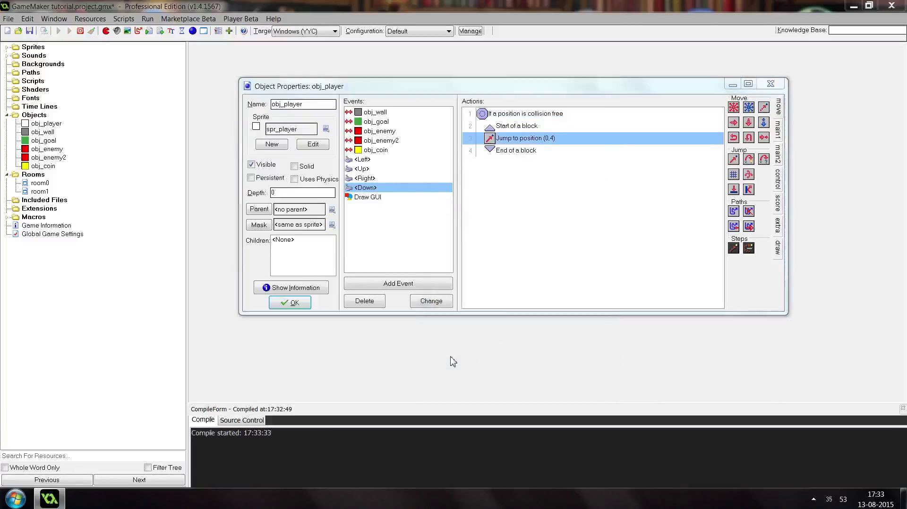
{"action": "mouse_move", "coordinate": [389, 165]}
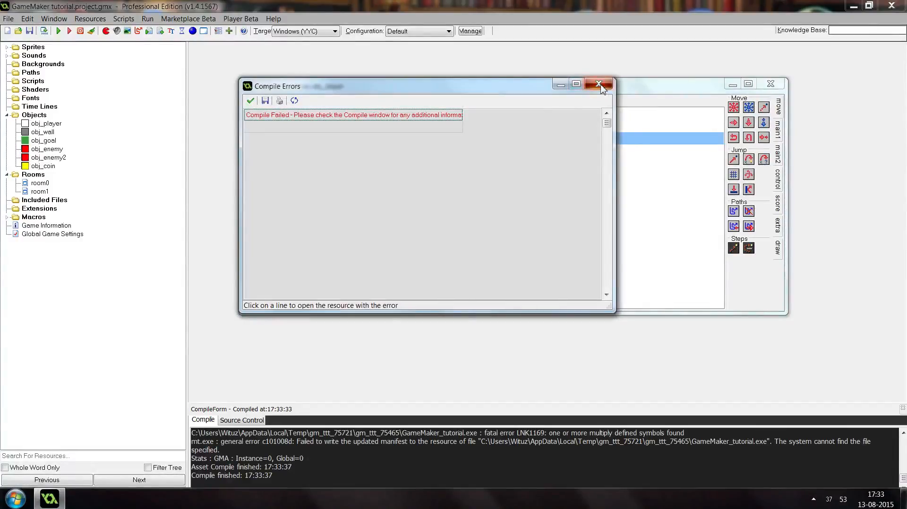
- Dismiss the compile errors, fix the Down collision check to (0,4) and rerun the game
{"action": "left_click", "coordinate": [599, 84]}
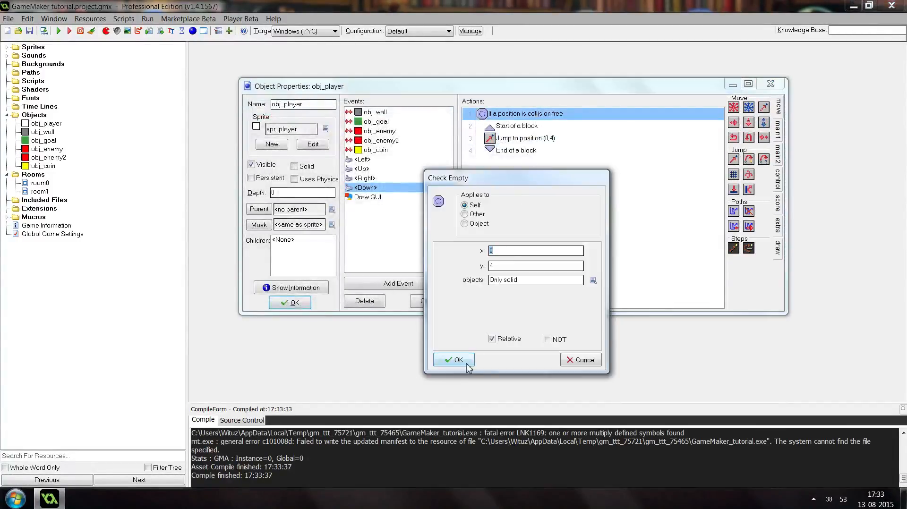
{"action": "mouse_move", "coordinate": [454, 364]}
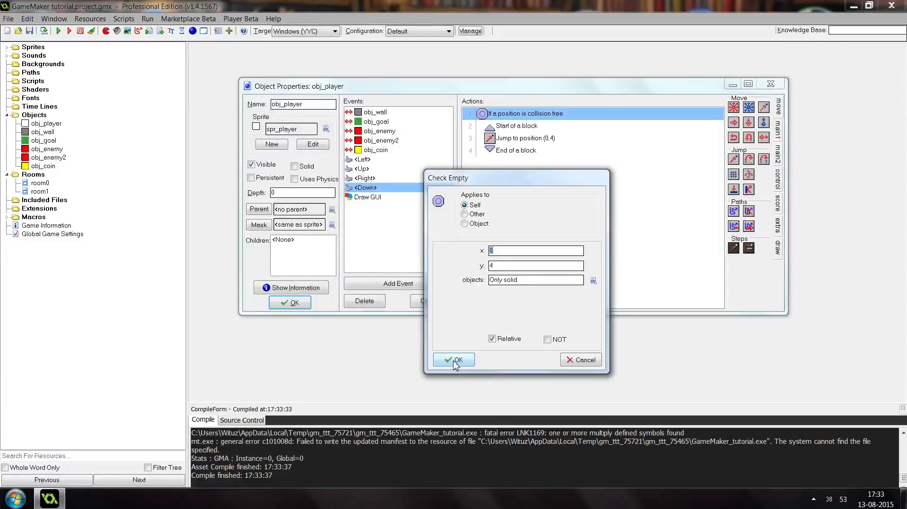
{"action": "left_click", "coordinate": [454, 360]}
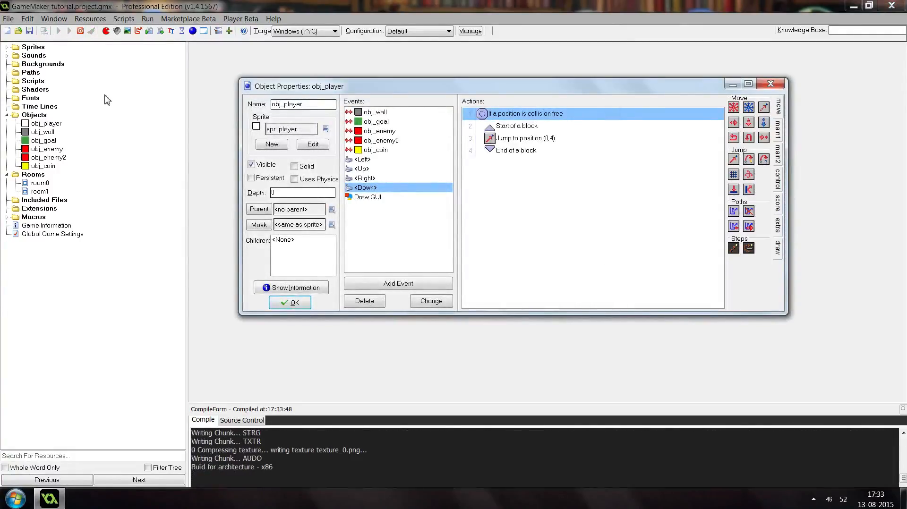
{"action": "left_click", "coordinate": [56, 31]}
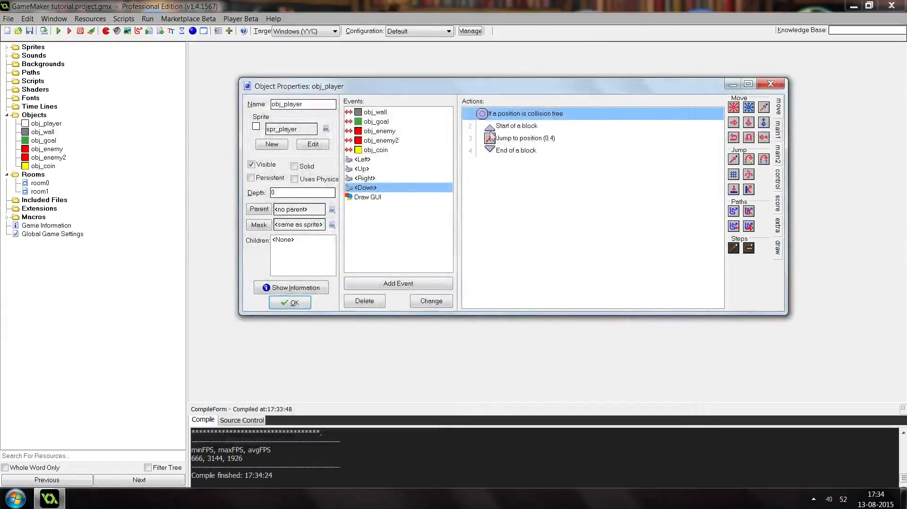
{"action": "mouse_move", "coordinate": [491, 219]}
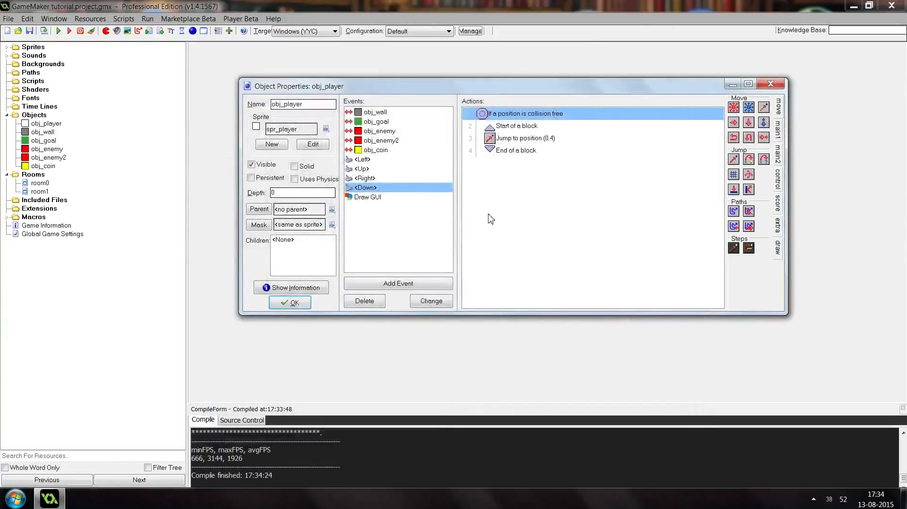